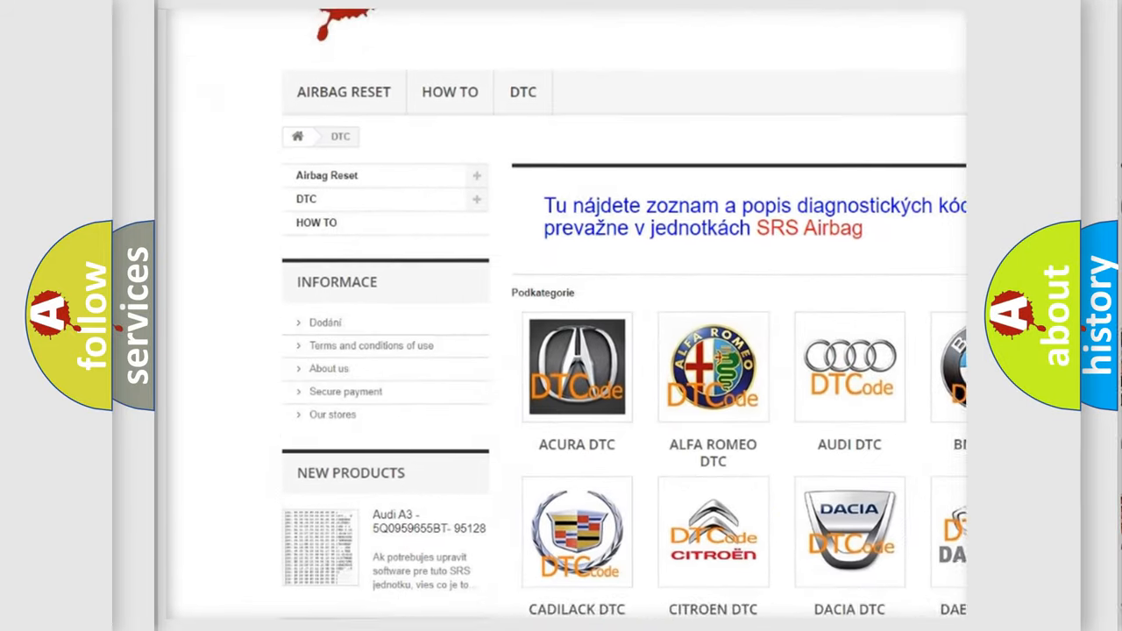
pyautogui.scroll(-3)
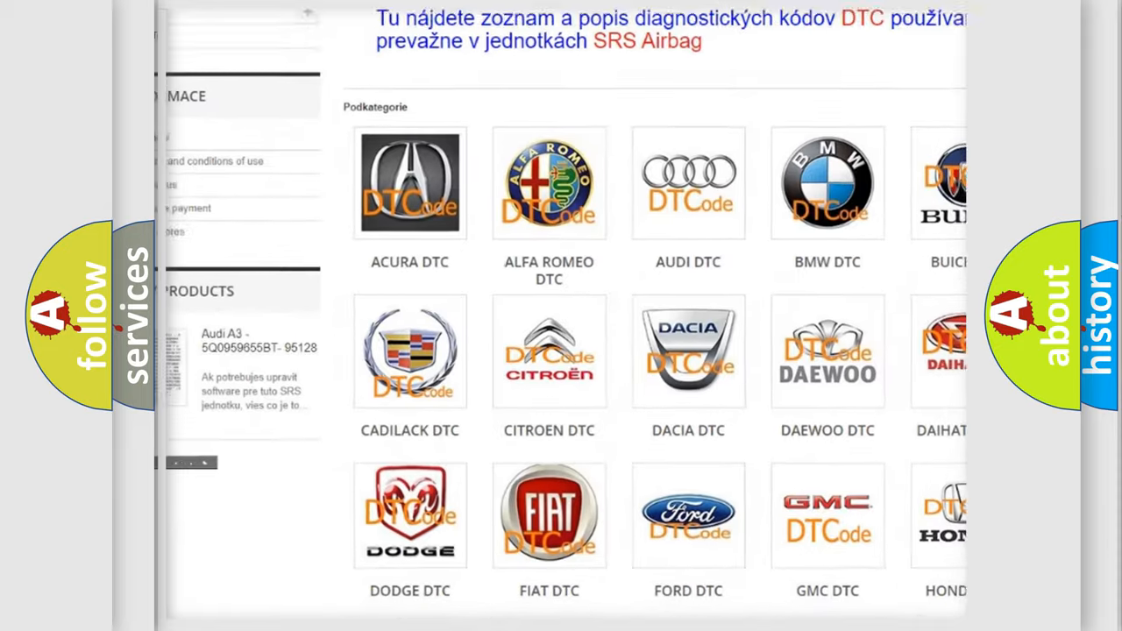
pyautogui.scroll(-3)
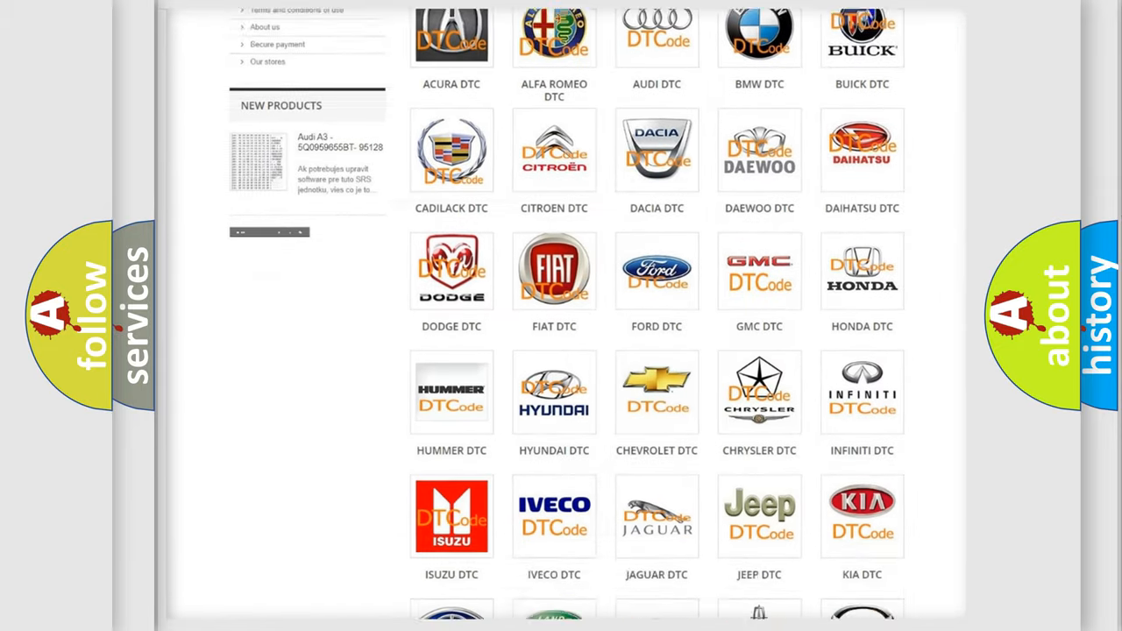
pyautogui.scroll(-3)
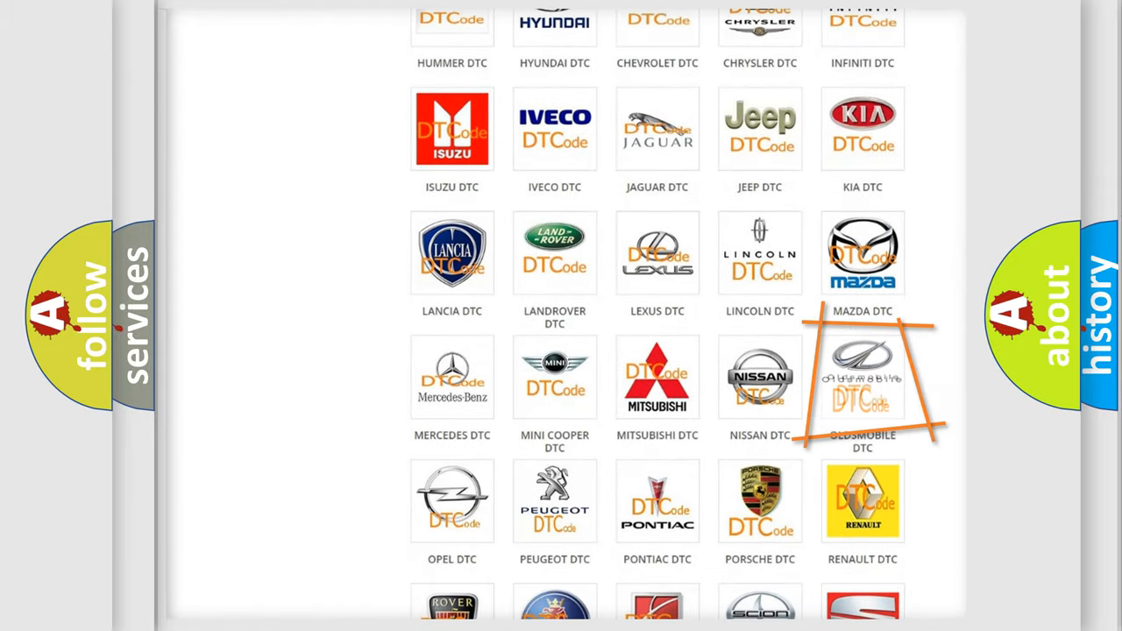